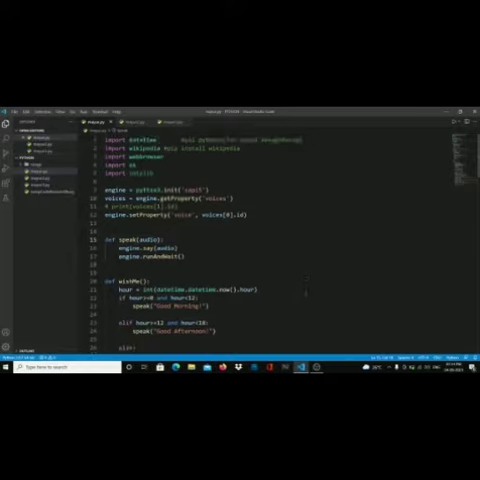
scroll(down, 3)
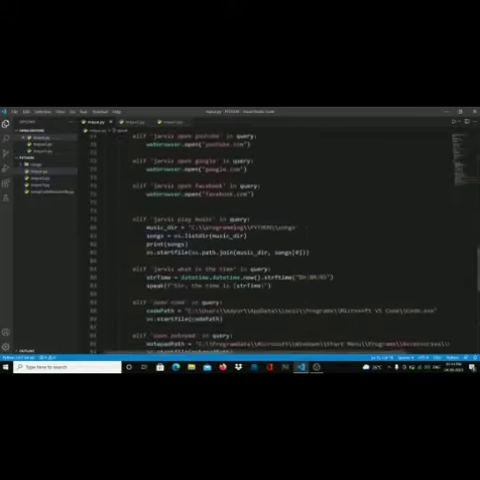
scroll(up, 3)
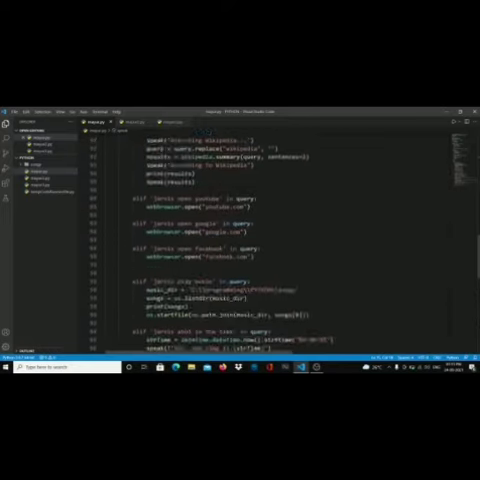